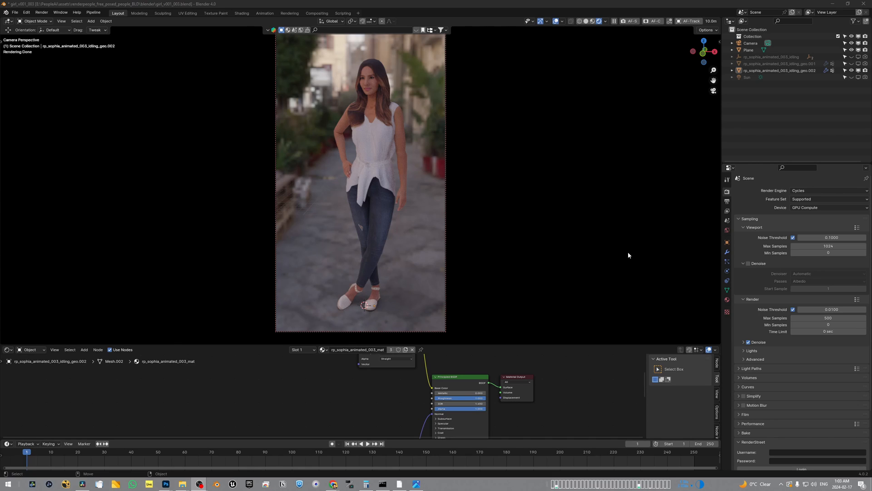
pyautogui.moveTo(768, 210)
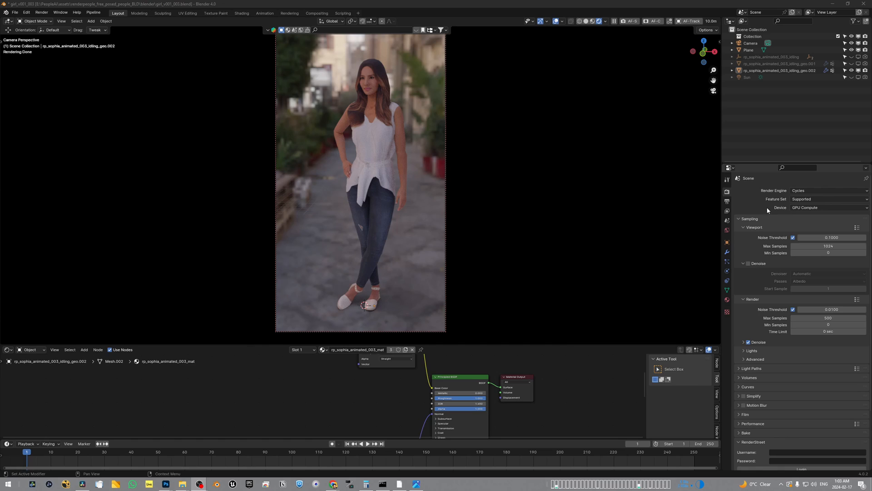
# Step: View Blender's 1080 × 1920 output settings in the Output tab and open the Render menu
pyautogui.click(726, 202)
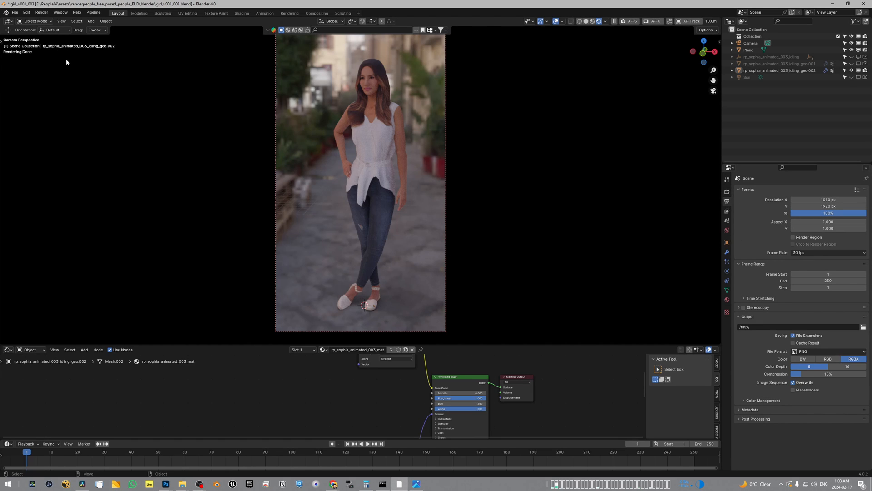
pyautogui.click(40, 12)
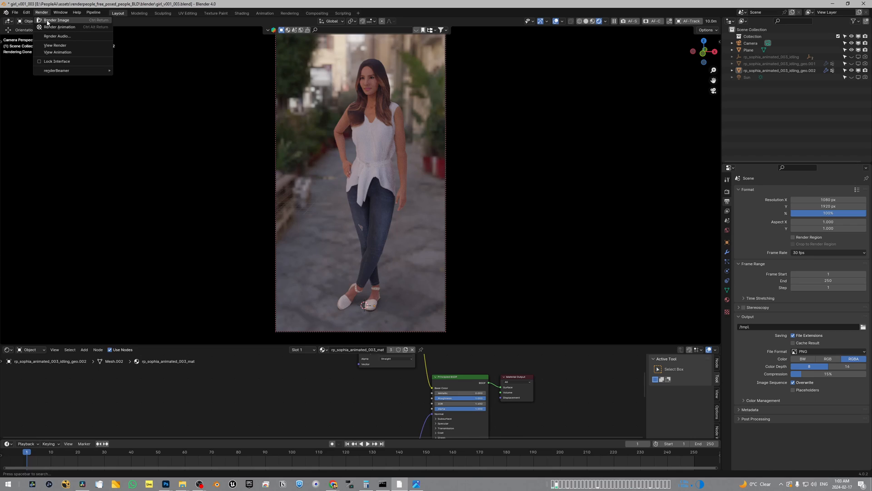
pyautogui.click(55, 20)
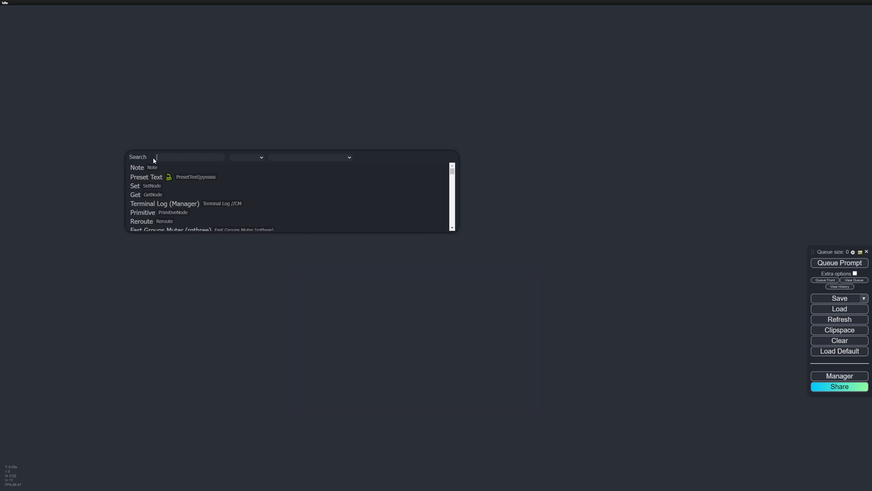
# Step: Add a Load Image node and load the render modelRender_v004 (3).png
pyautogui.write('load')
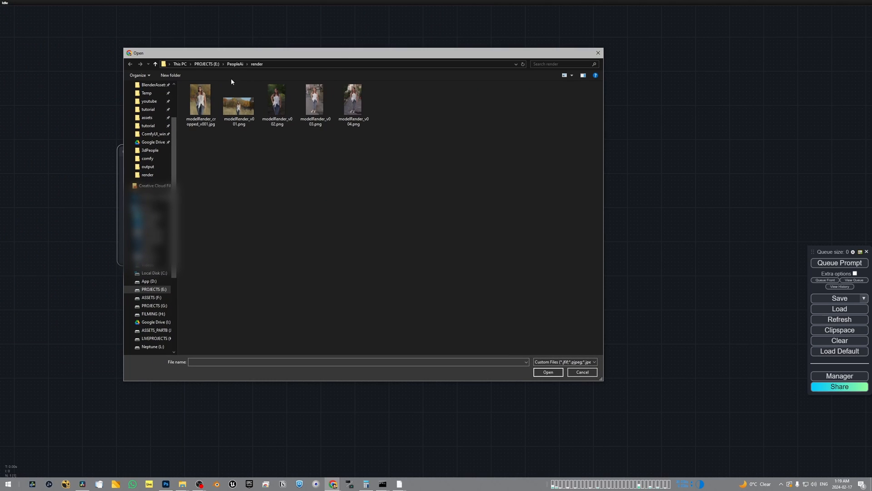
pyautogui.click(200, 102)
pyautogui.write('loa')
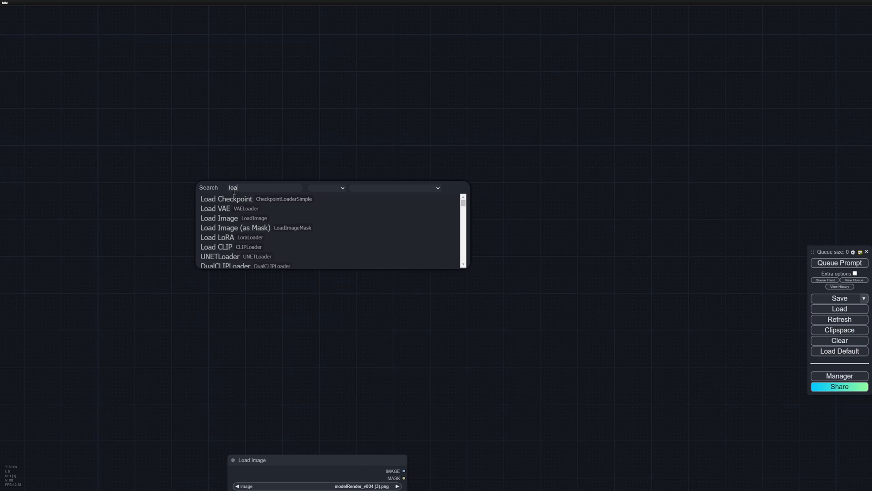
# Step: Add a Load Checkpoint node using the realisticVisionV60B1_v51VAE.safetensors model
pyautogui.click(225, 198)
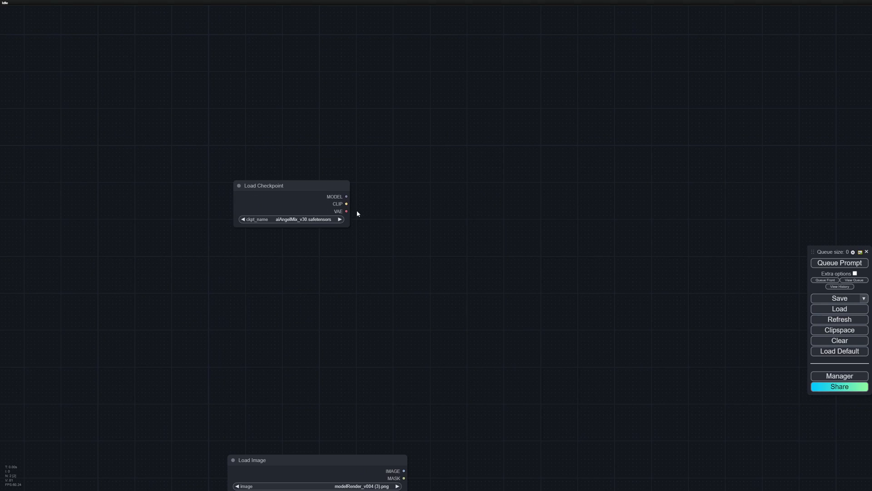
pyautogui.click(290, 218)
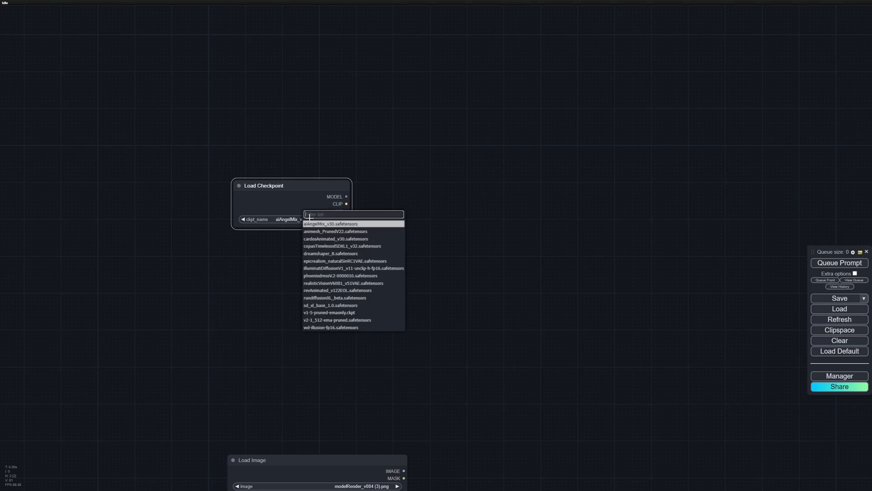
pyautogui.moveTo(351, 283)
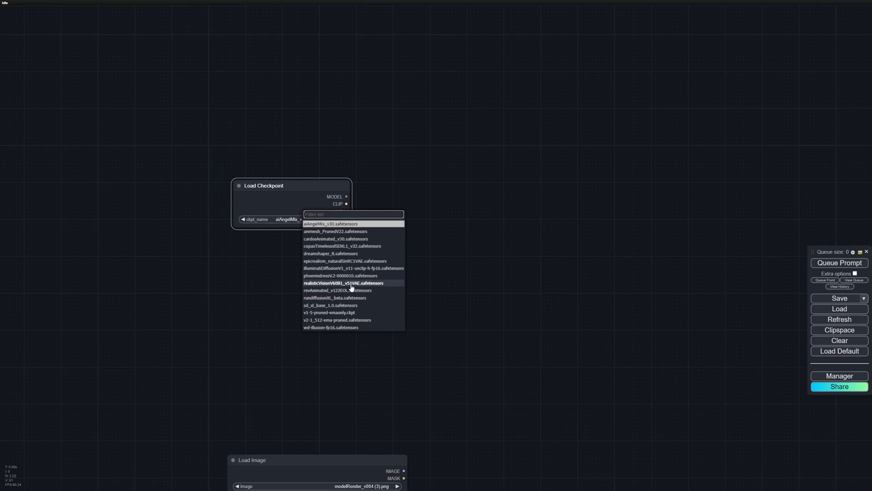
pyautogui.click(342, 282)
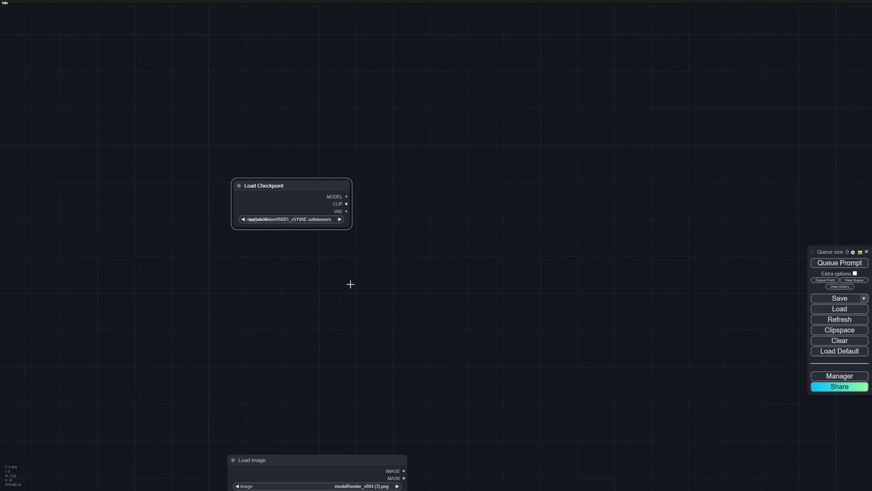
pyautogui.moveTo(291, 185); pyautogui.dragTo(218, 179)
pyautogui.write('clip')
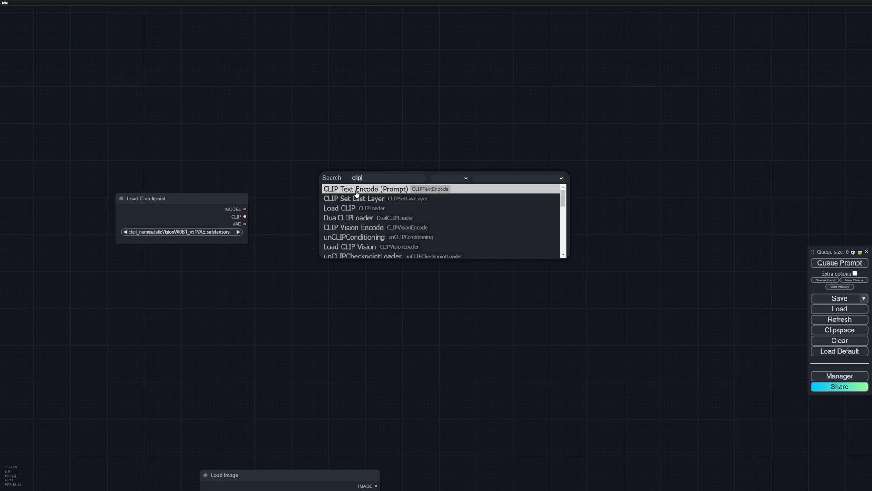
# Step: Add CLIP Text Encode nodes on the checkpoint's CLIP output, coloured green and red
pyautogui.click(365, 188)
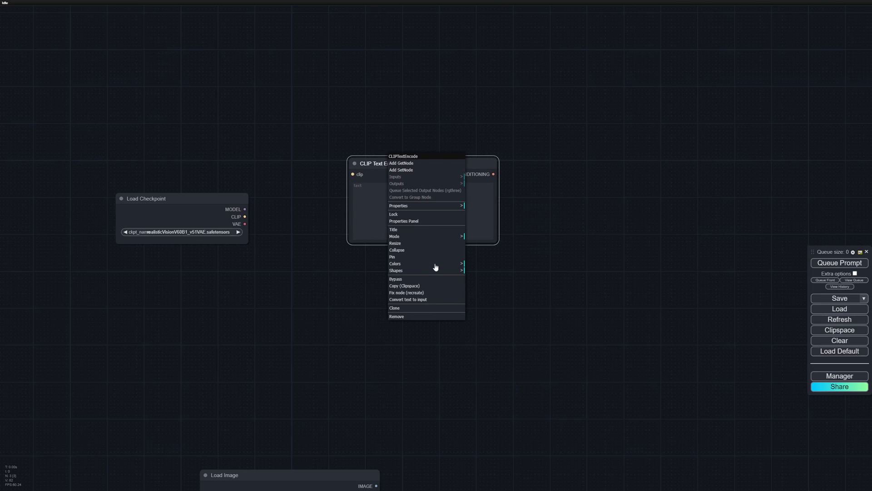
pyautogui.click(394, 263)
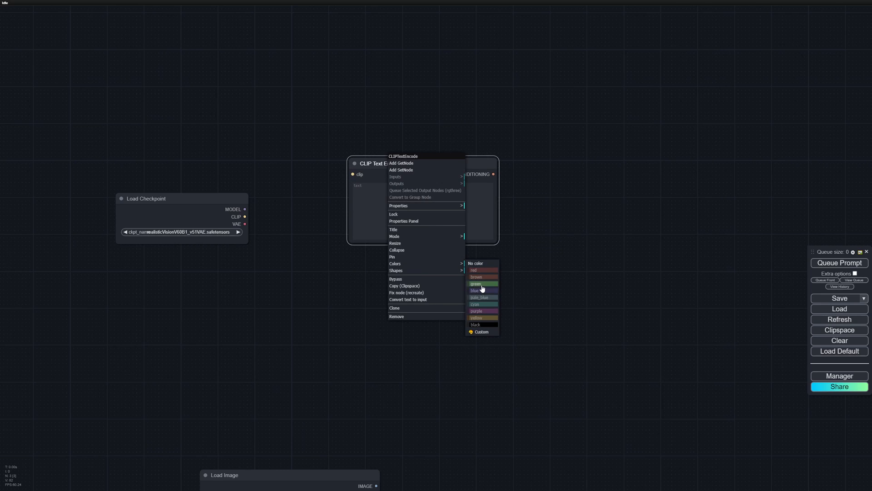
pyautogui.click(475, 283)
pyautogui.write('ksa')
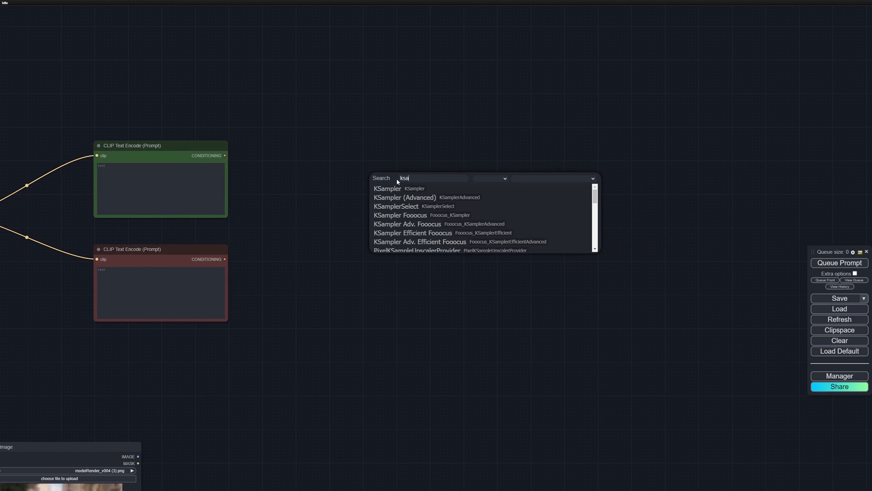
# Step: Add a KSampler wired to model and prompts, followed by VAE Decode and Preview Image
pyautogui.click(387, 188)
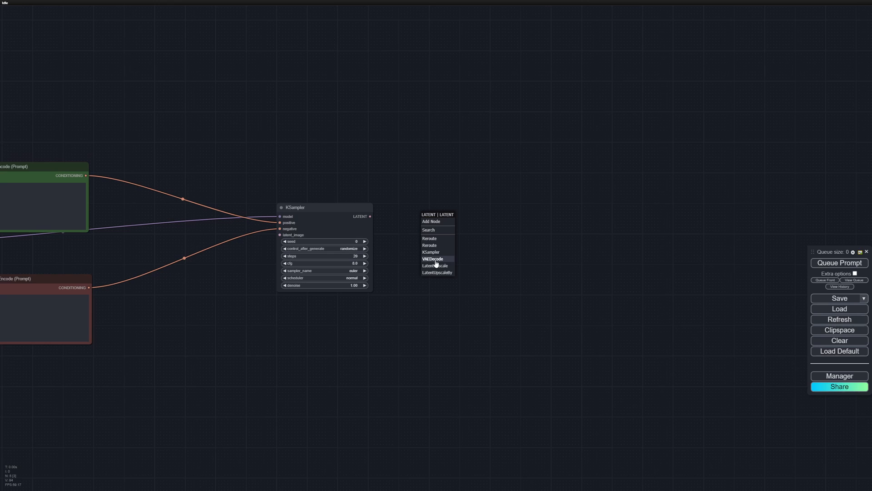
pyautogui.click(433, 259)
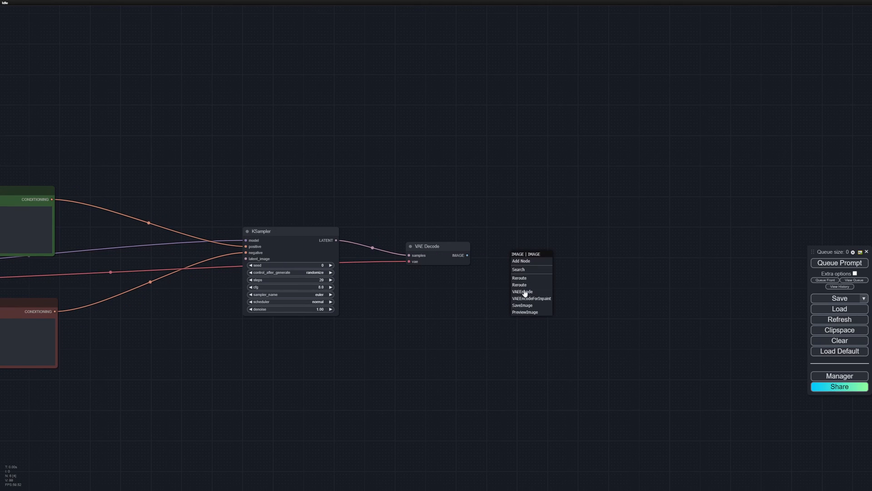
pyautogui.moveTo(528, 312)
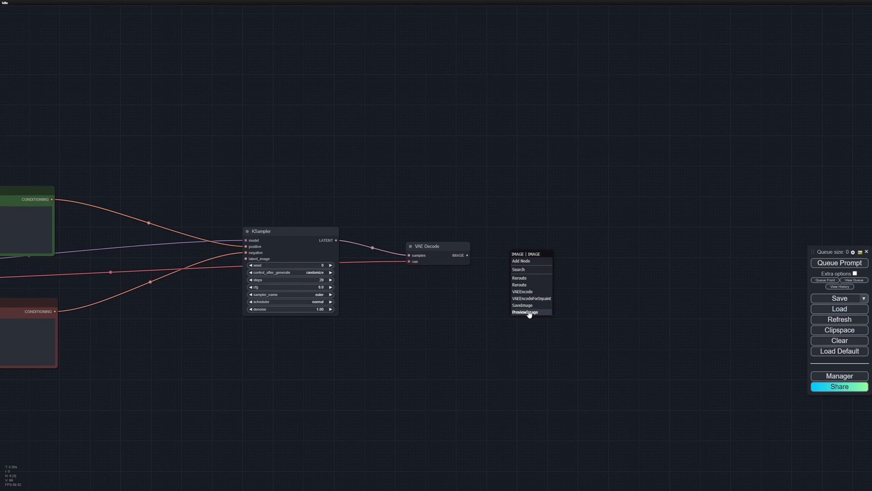
pyautogui.click(523, 312)
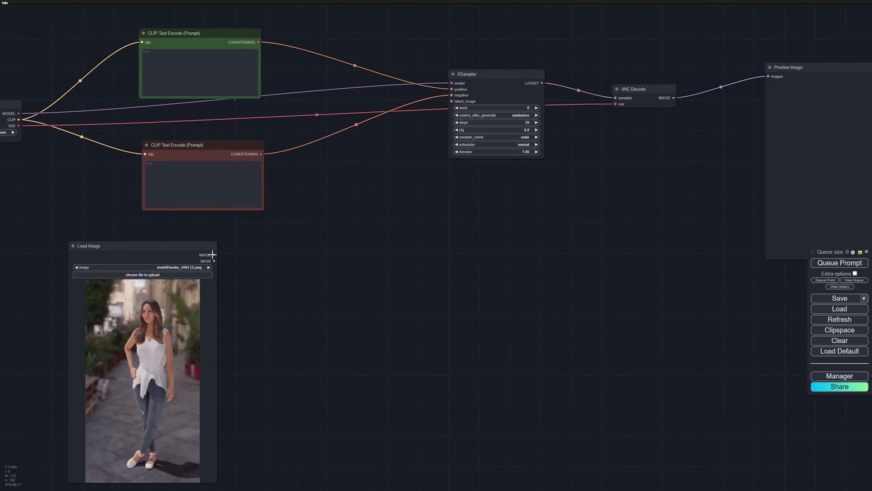
# Step: Feed the render through VAE Encode and Set Latent Noise Mask into the KSampler's latent_image
pyautogui.click(213, 255)
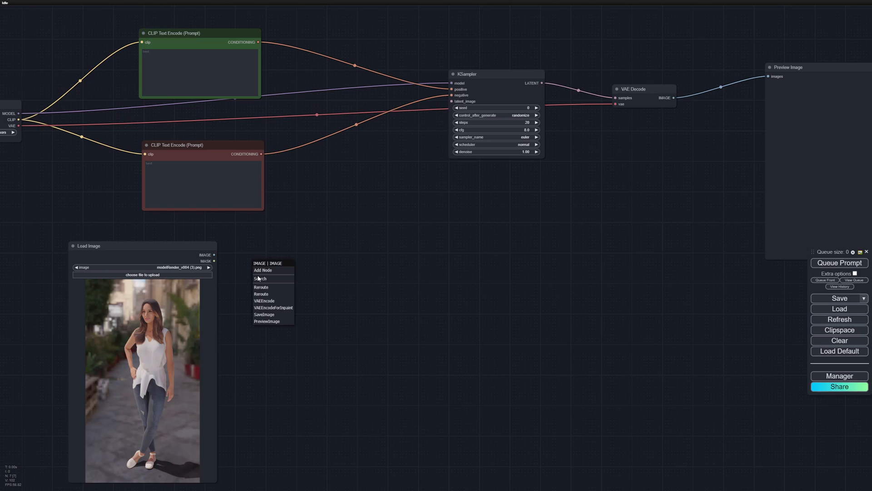
pyautogui.click(264, 300)
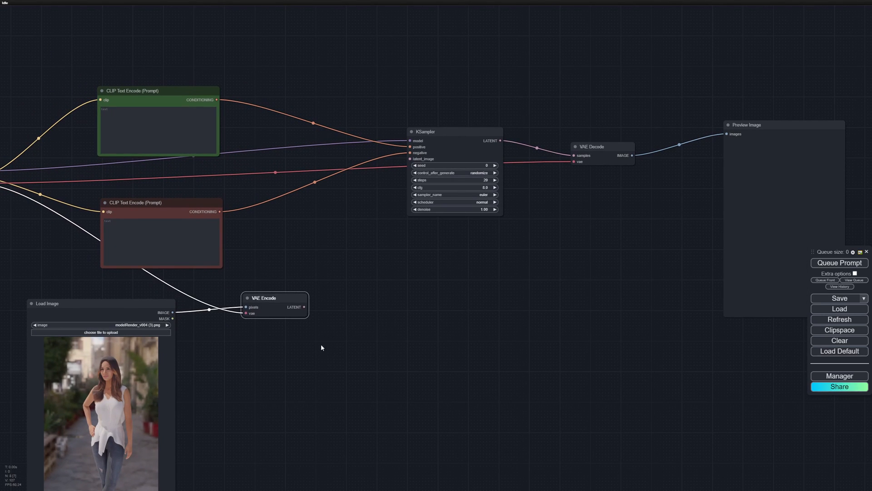
pyautogui.moveTo(264, 297); pyautogui.dragTo(272, 306)
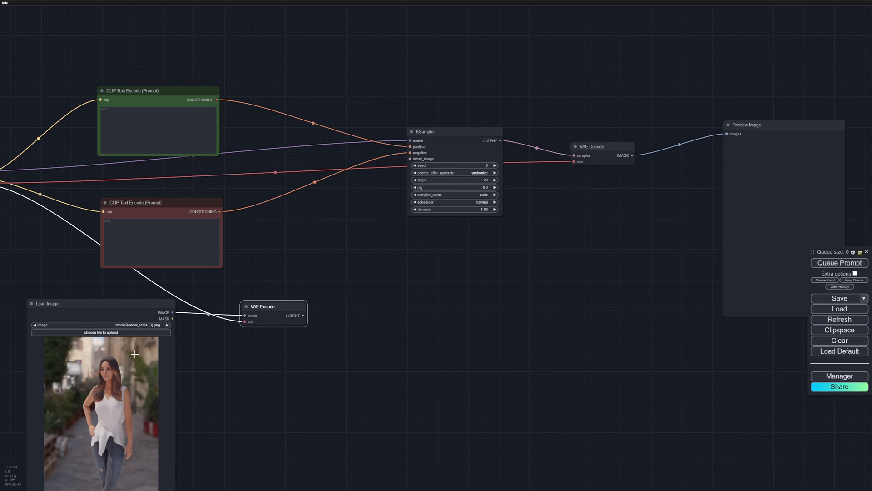
pyautogui.doubleClick(356, 277)
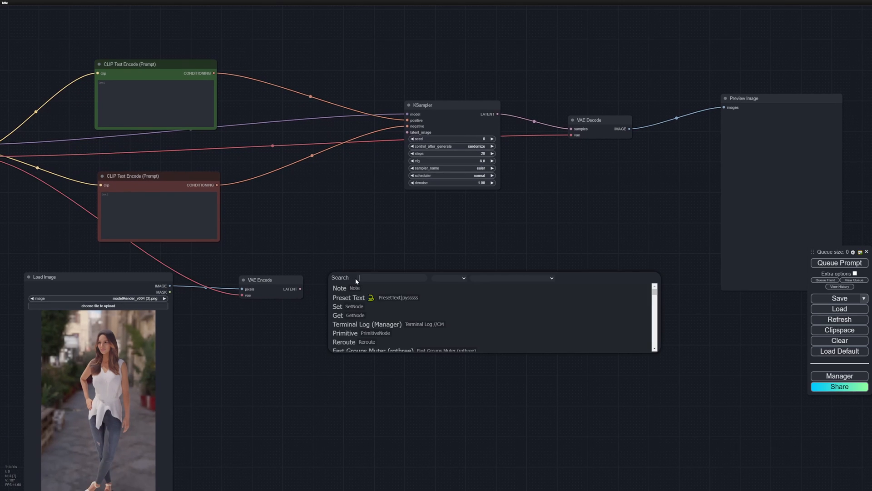
pyautogui.write('late')
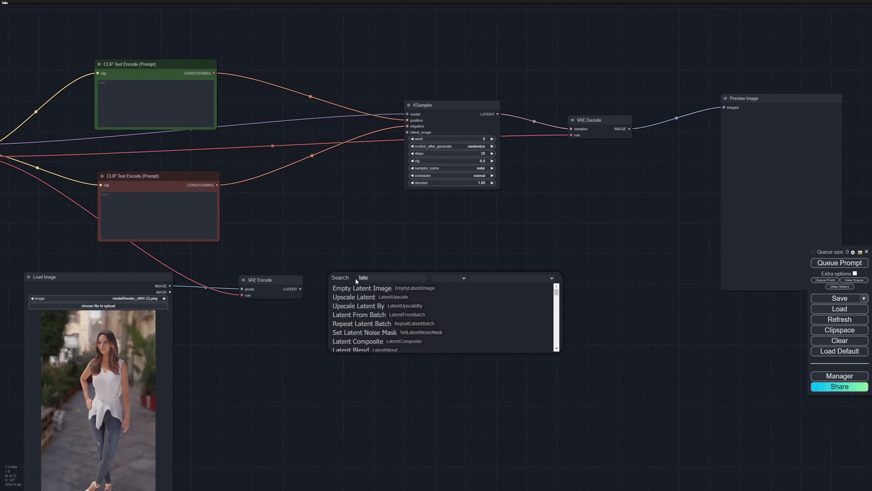
pyautogui.click(364, 332)
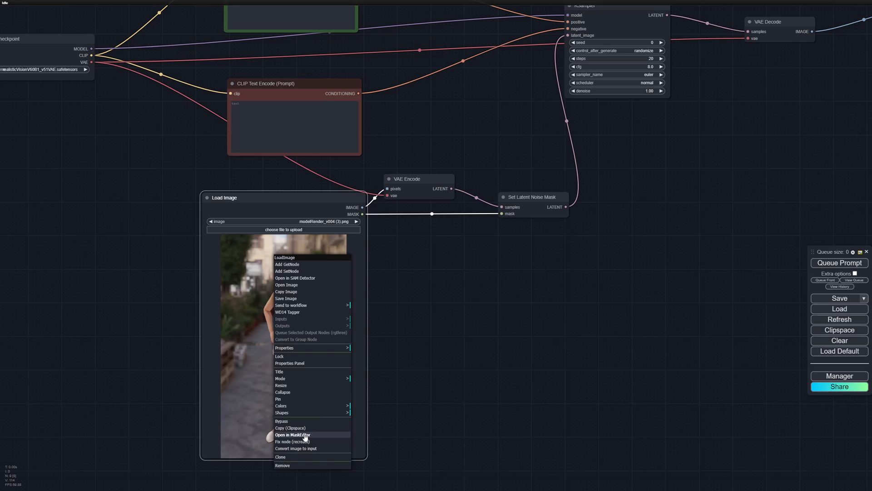
# Step: Paint over the woman in MaskEditor and save the mask to the Load Image node
pyautogui.click(292, 434)
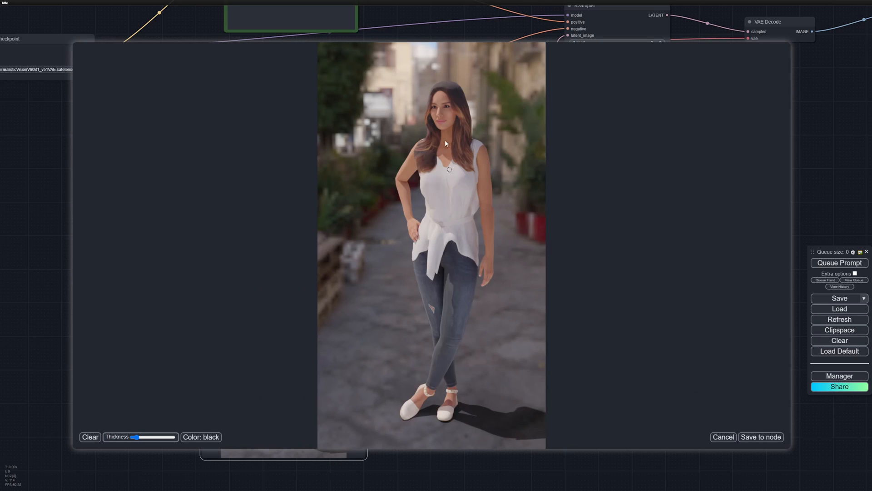
pyautogui.moveTo(707, 420)
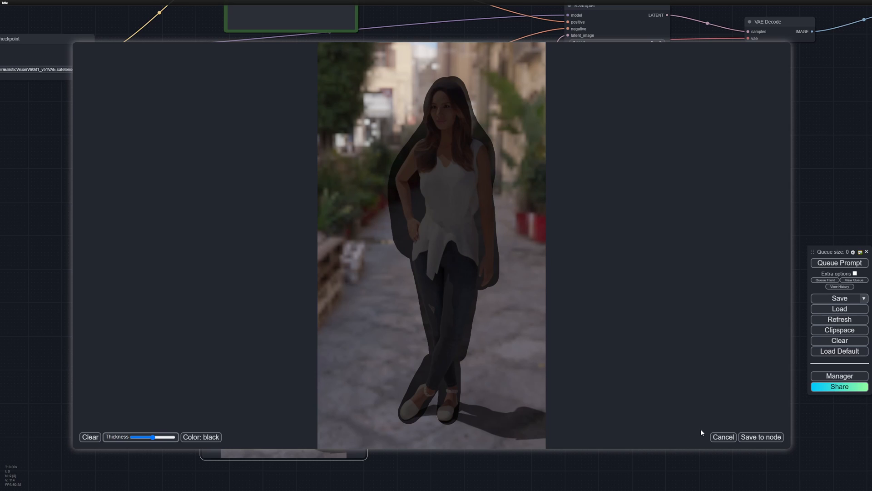
pyautogui.click(760, 436)
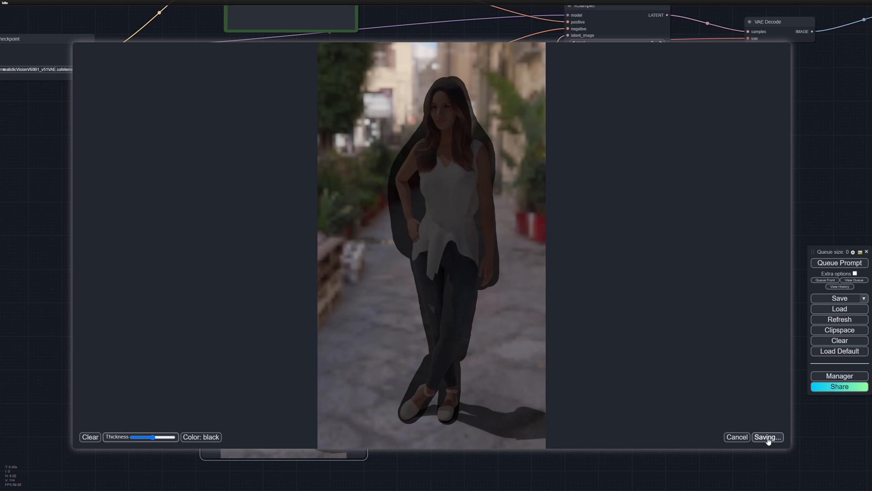
pyautogui.click(766, 436)
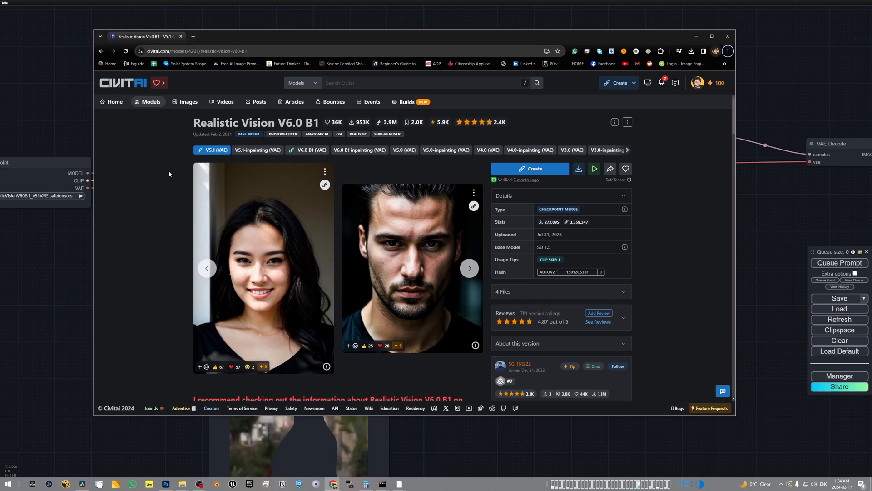
pyautogui.moveTo(158, 184)
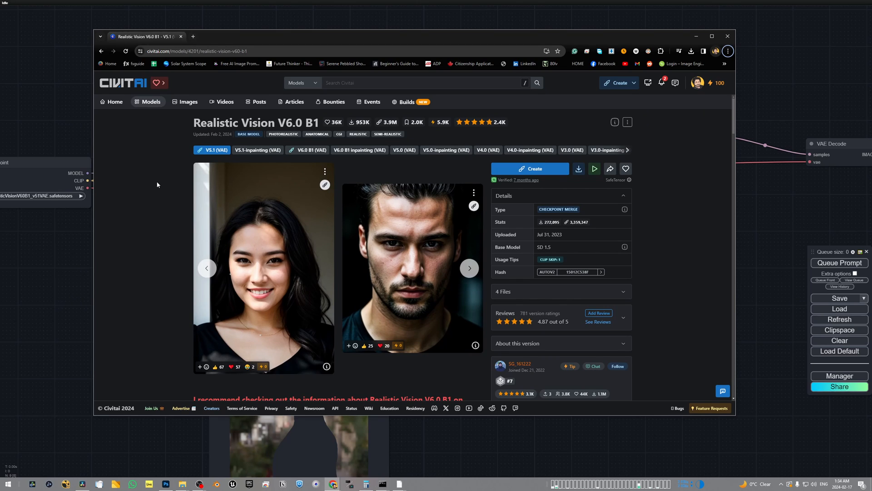
# Step: Copy the Negative Prompt paragraph from Civitai's Realistic Vision V6.0 page
pyautogui.scroll(-3)
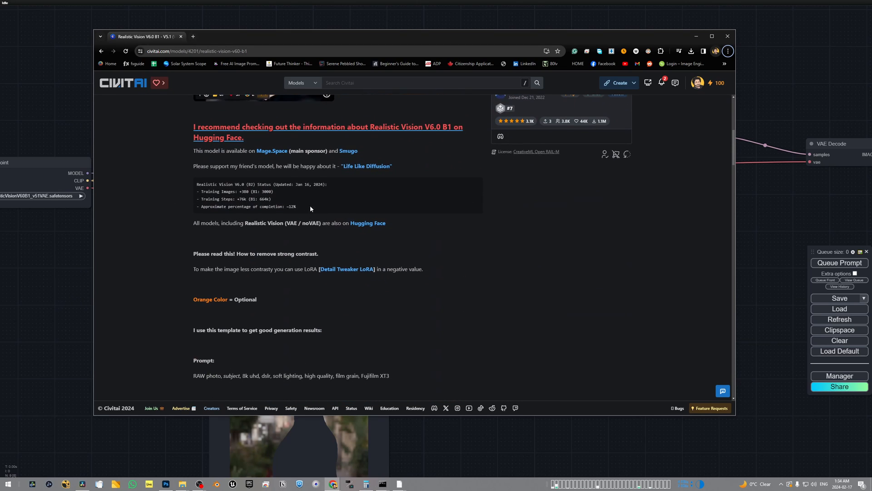
pyautogui.scroll(-3)
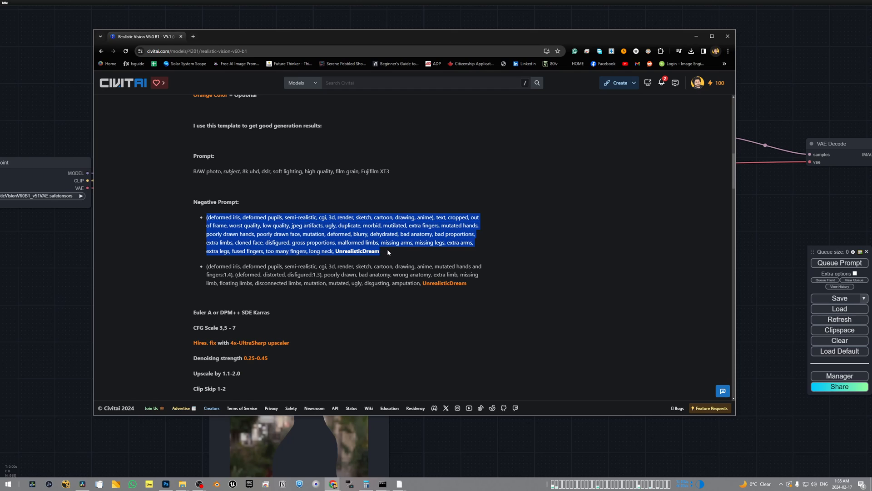
pyautogui.click(387, 252)
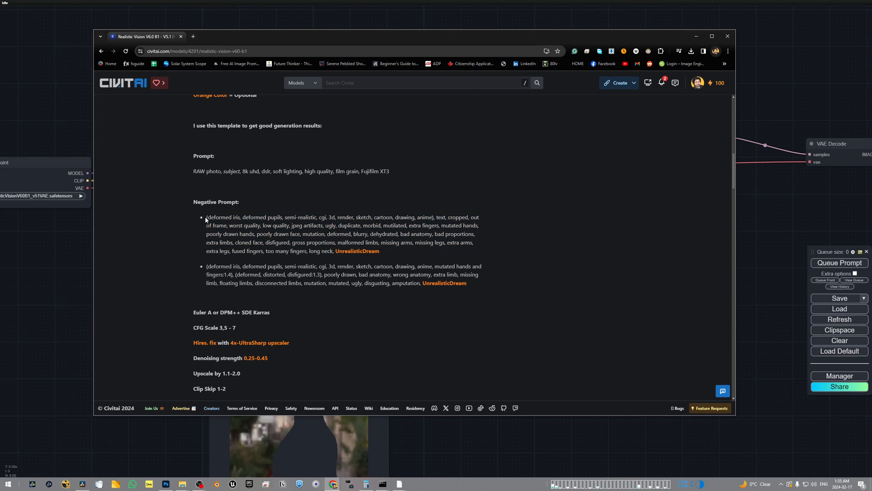
pyautogui.rightClick(345, 231)
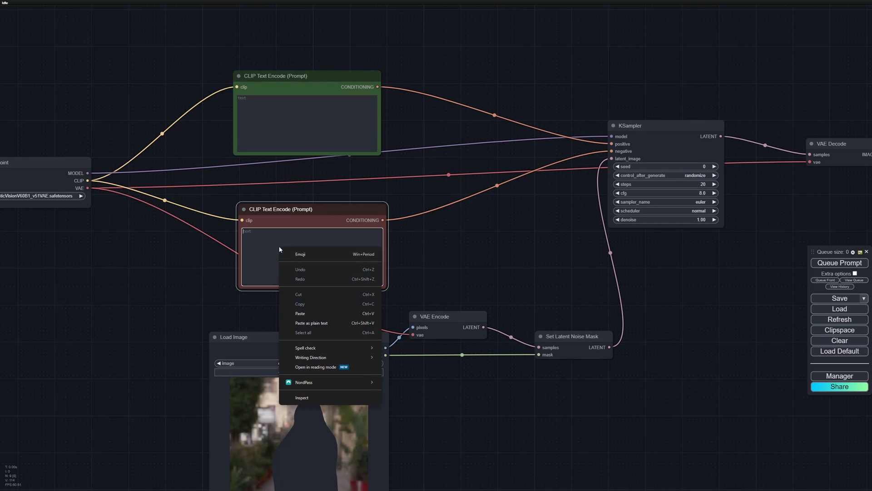
# Step: Paste the negative prompt into the red node and enter 'lady, photorealistic, detailed' in the green node
pyautogui.click(300, 313)
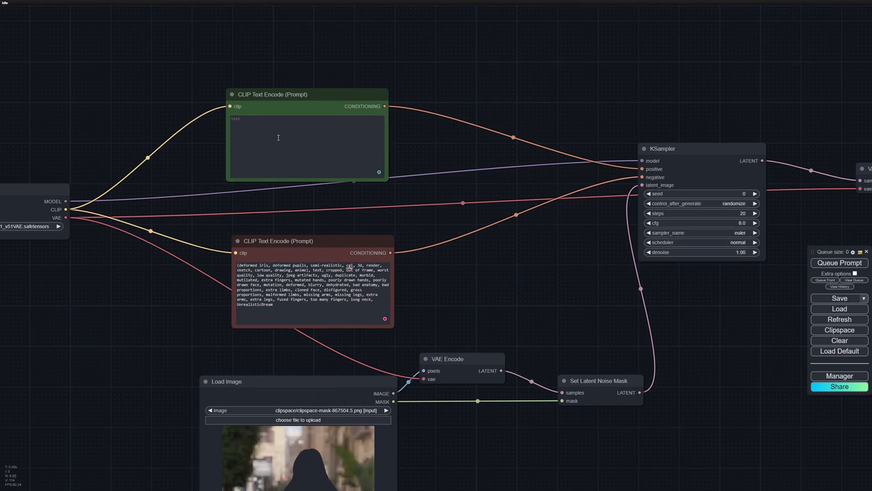
pyautogui.write('1a')
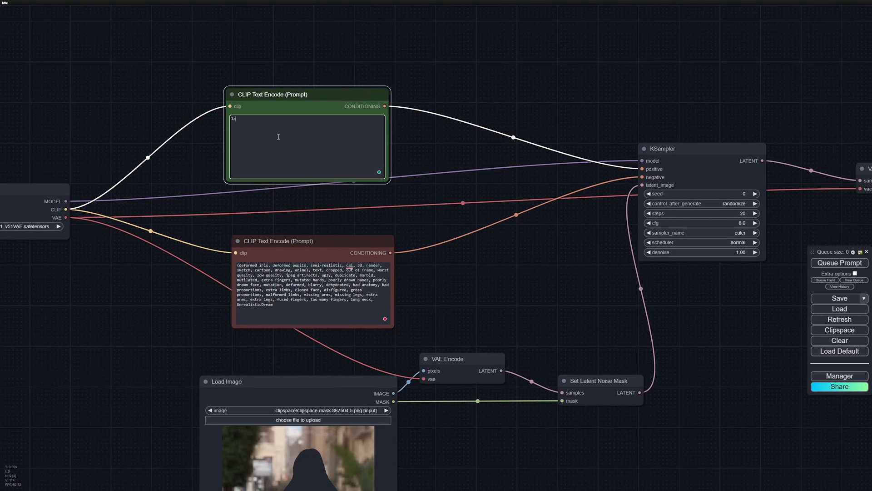
pyautogui.write('lady, photor')
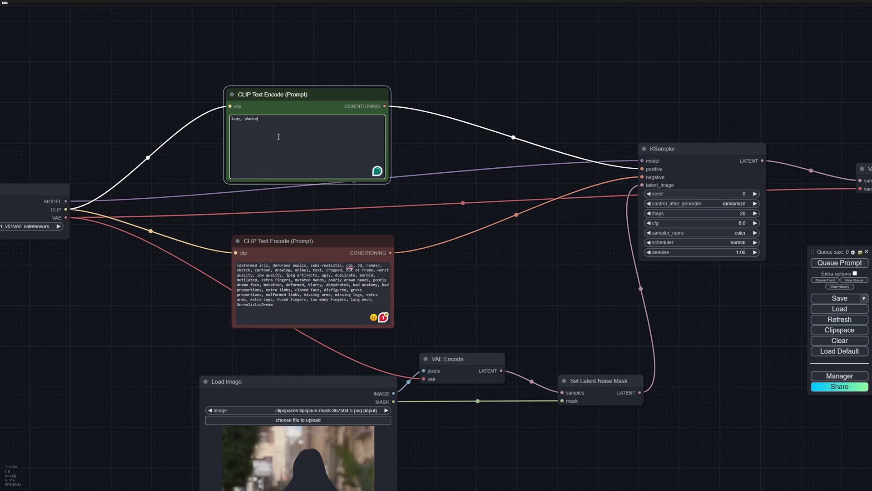
pyautogui.write('ealistic,')
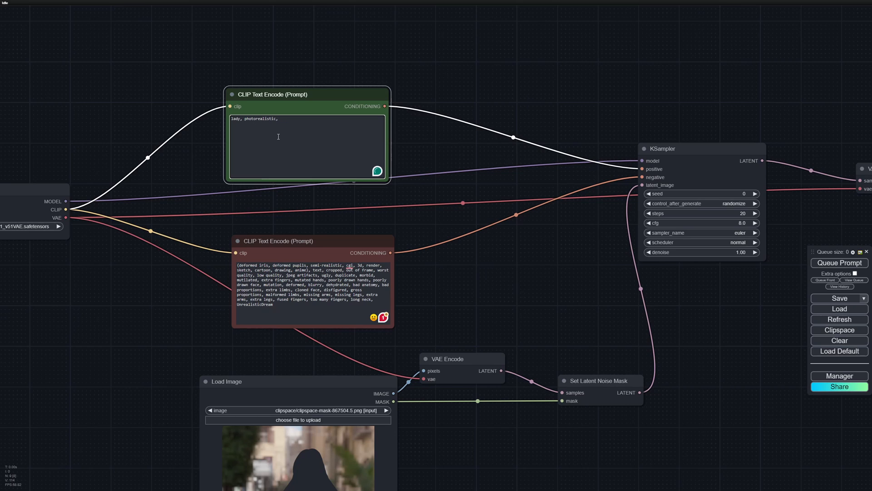
pyautogui.write('detaile')
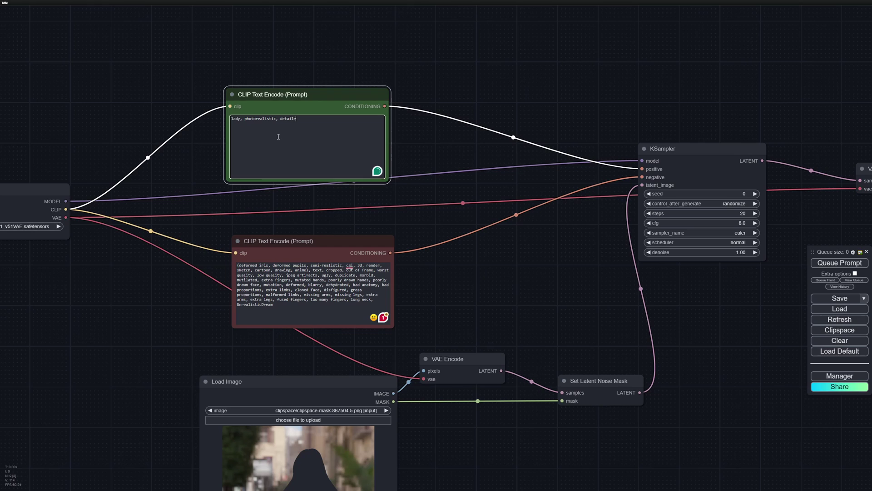
pyautogui.write('d,')
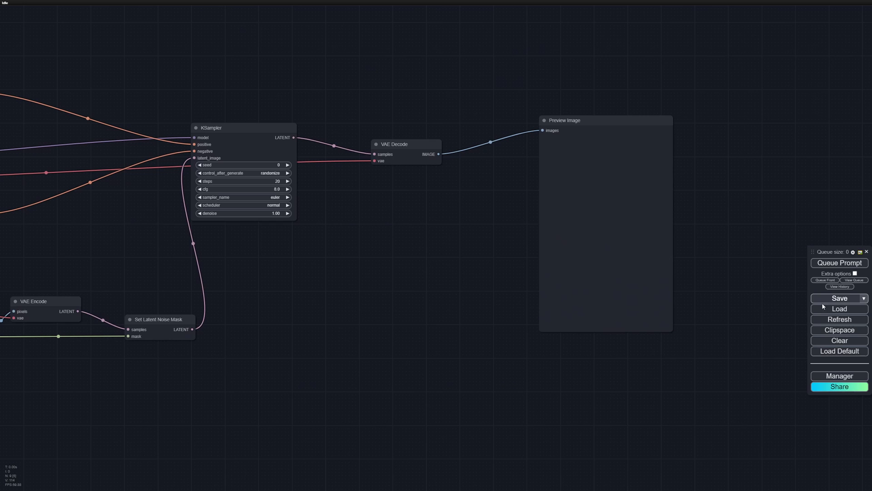
# Step: Extend the prompt, set dpmpp_2m_sde_gpu, karras and denoise 0.50, then queue generation
pyautogui.click(839, 262)
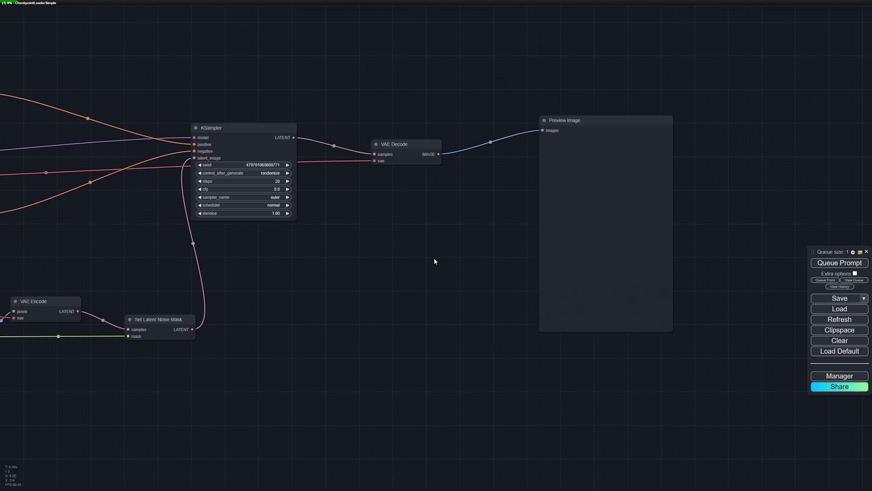
pyautogui.click(839, 262)
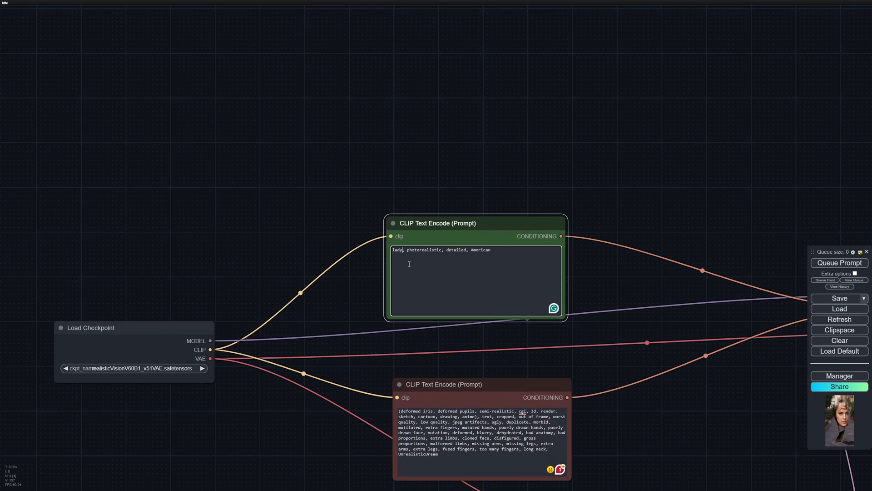
pyautogui.write('sta')
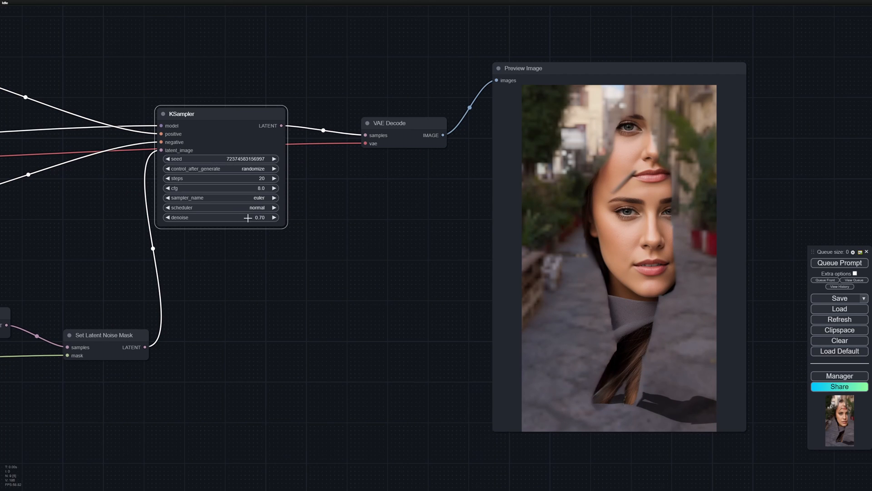
pyautogui.moveTo(374, 255)
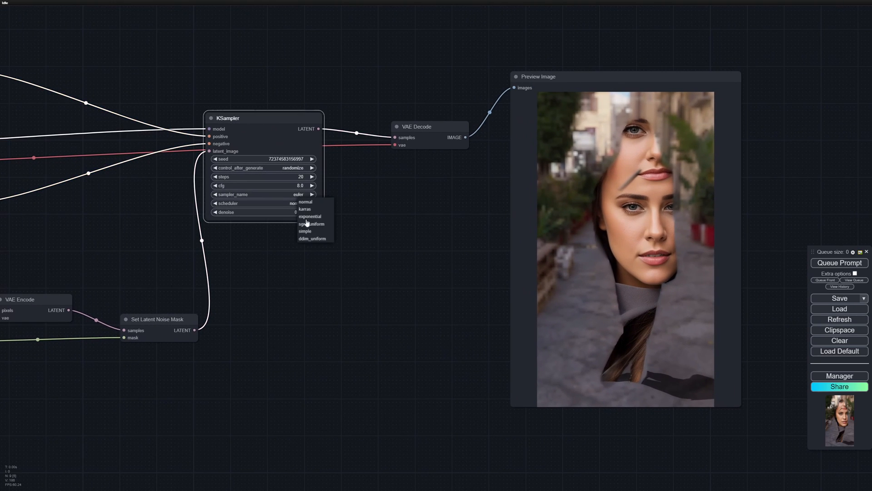
pyautogui.click(305, 208)
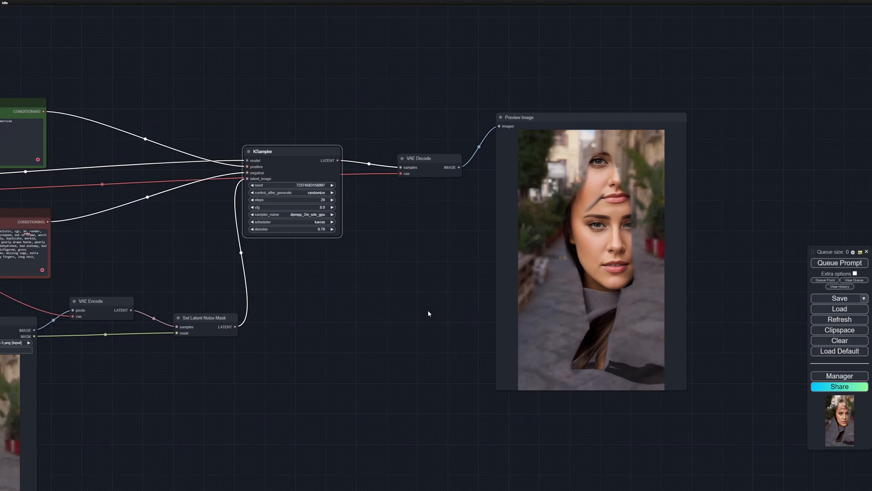
pyautogui.click(839, 263)
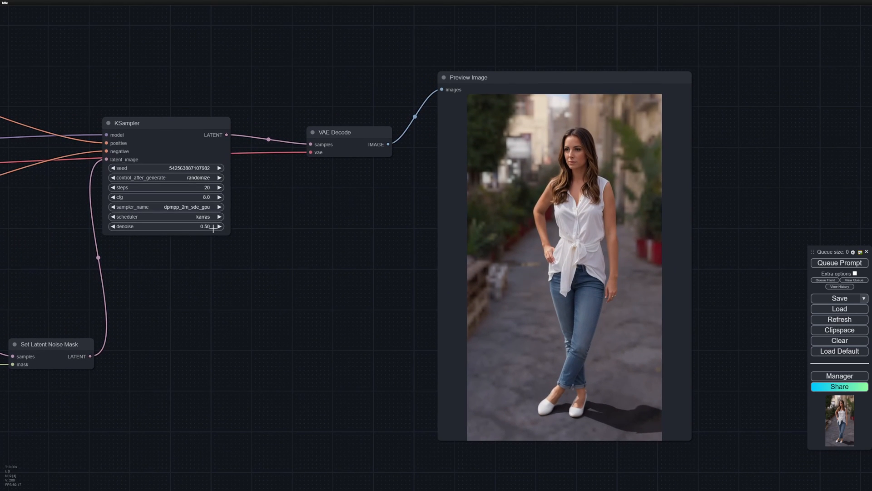
pyautogui.moveTo(211, 231)
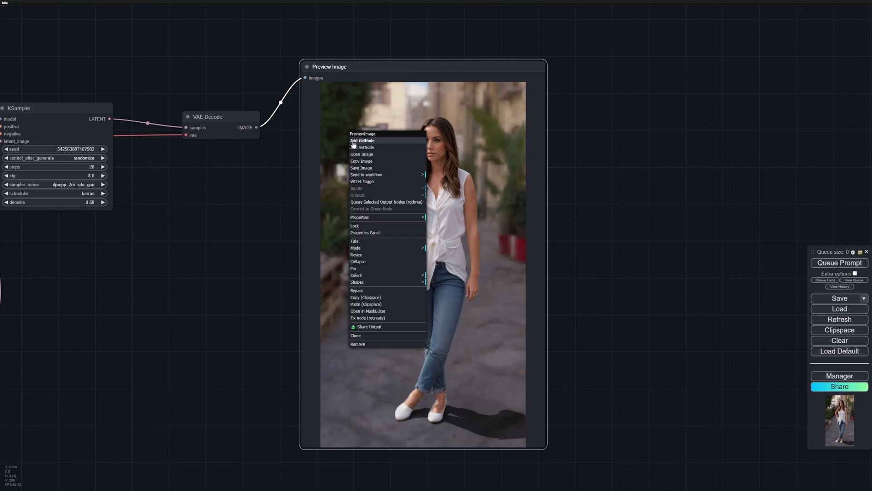
# Step: Save the previewed woman image as a PNG in the ComfyUI output folder
pyautogui.click(360, 167)
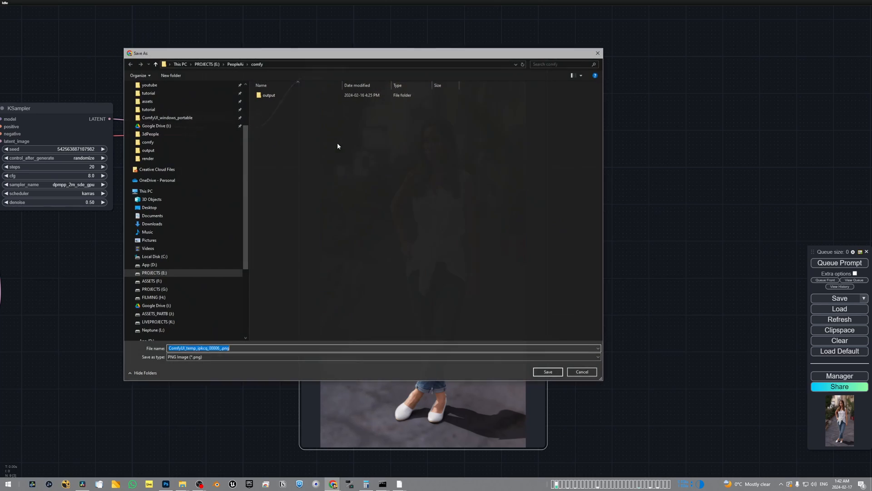
pyautogui.doubleClick(268, 94)
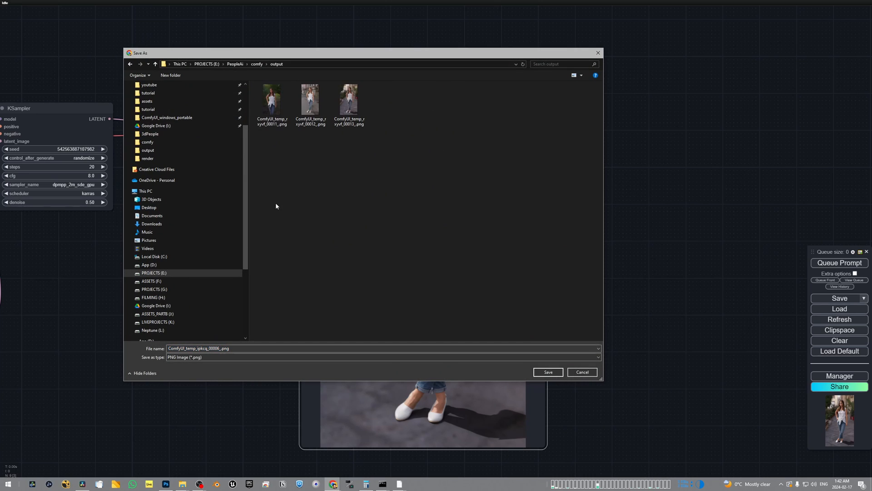
pyautogui.click(349, 103)
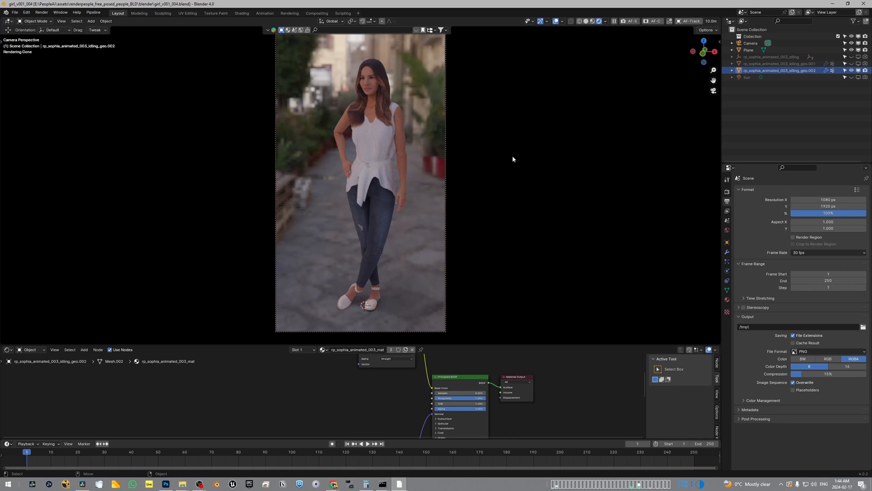
# Step: Add a new material slot to the woman model, with an Image Texture of the ComfyUI woman PNG driving Base Color
pyautogui.click(361, 167)
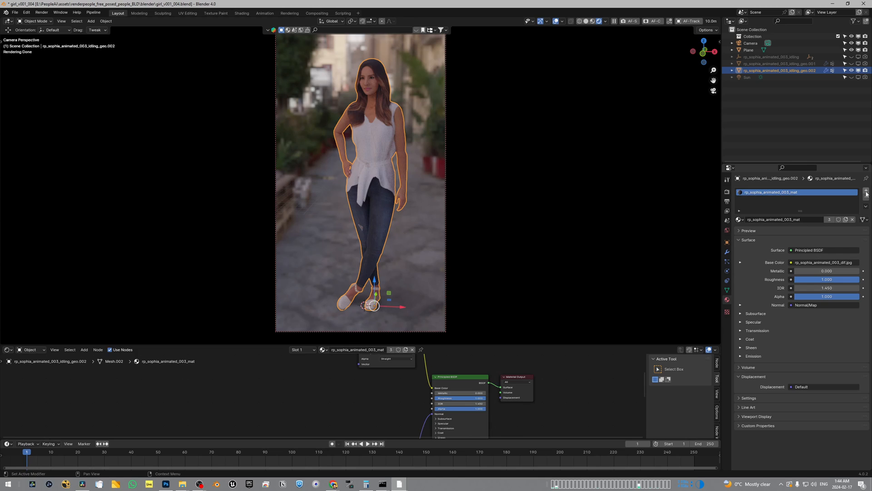
pyautogui.click(865, 191)
pyautogui.write('load')
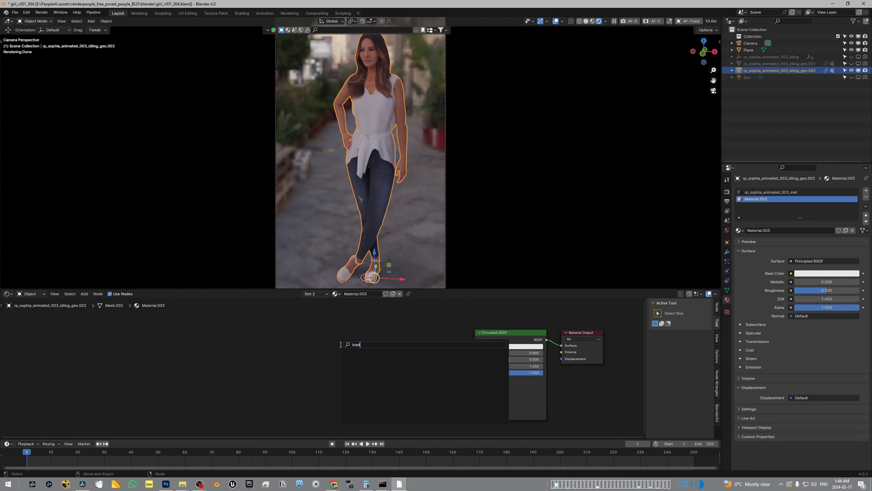
pyautogui.write('imag')
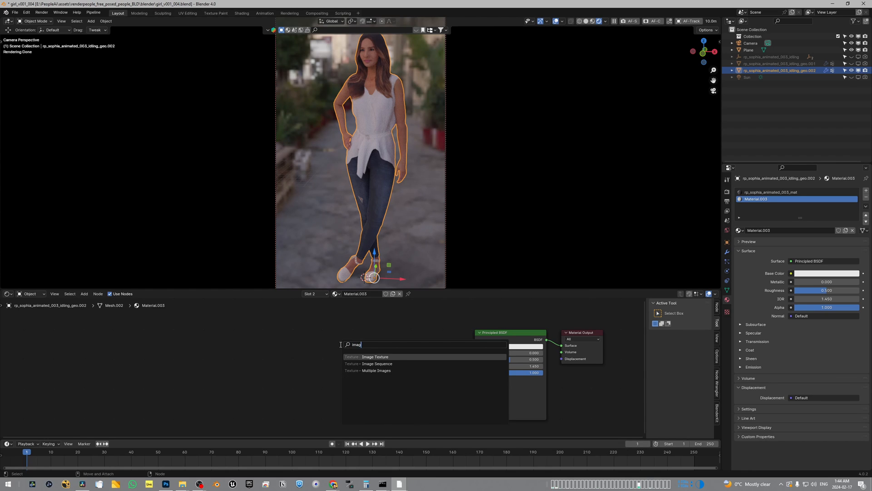
pyautogui.click(374, 357)
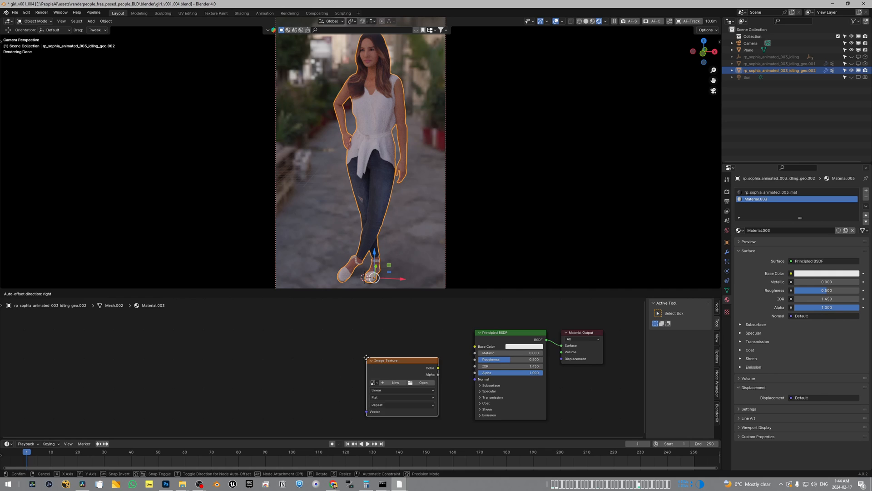
pyautogui.click(424, 381)
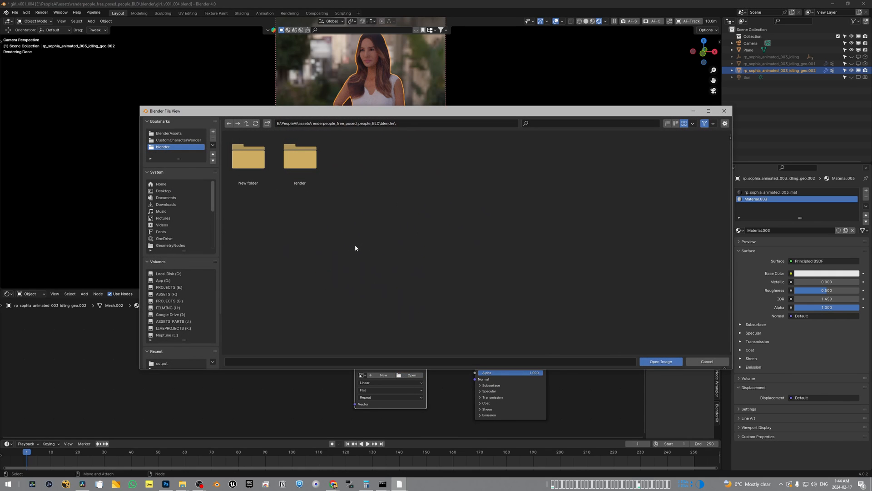
pyautogui.click(660, 362)
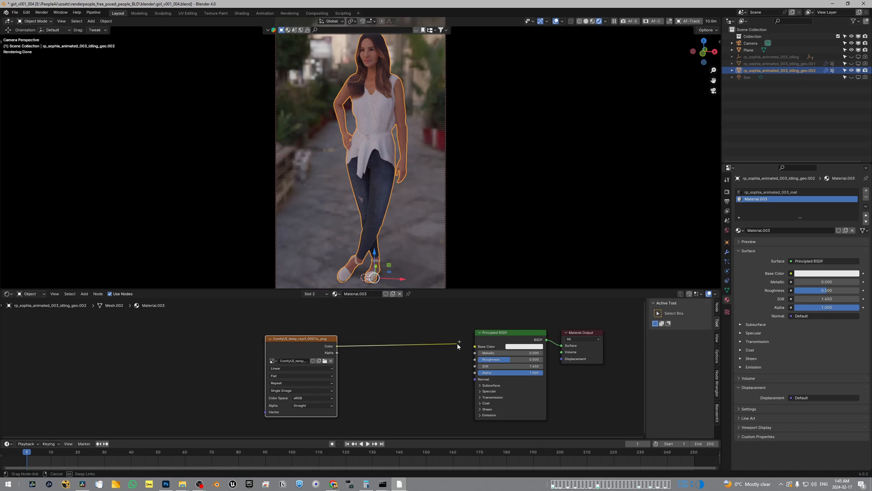
pyautogui.click(473, 346)
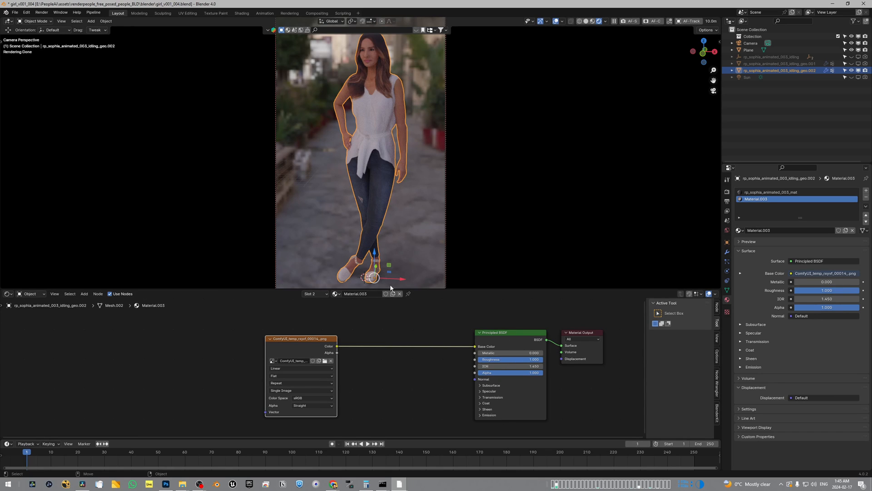
pyautogui.click(748, 50)
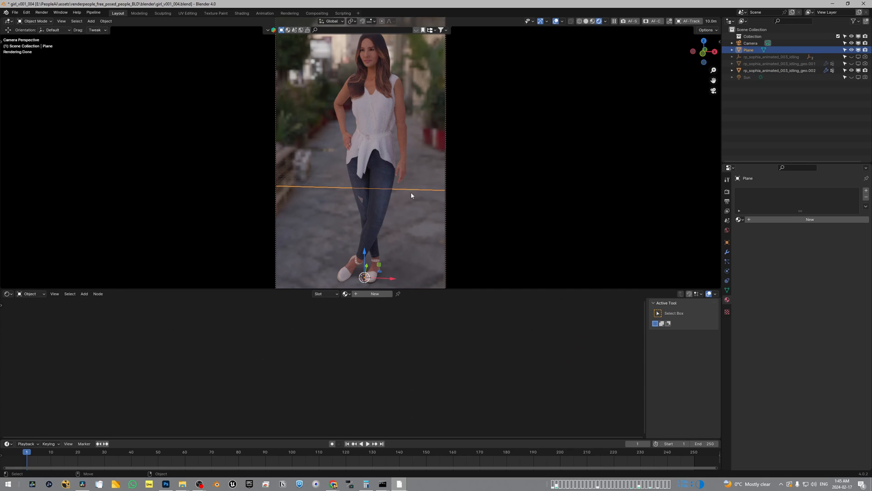
# Step: Reselect the woman model and project its UVs from the camera view
pyautogui.click(379, 150)
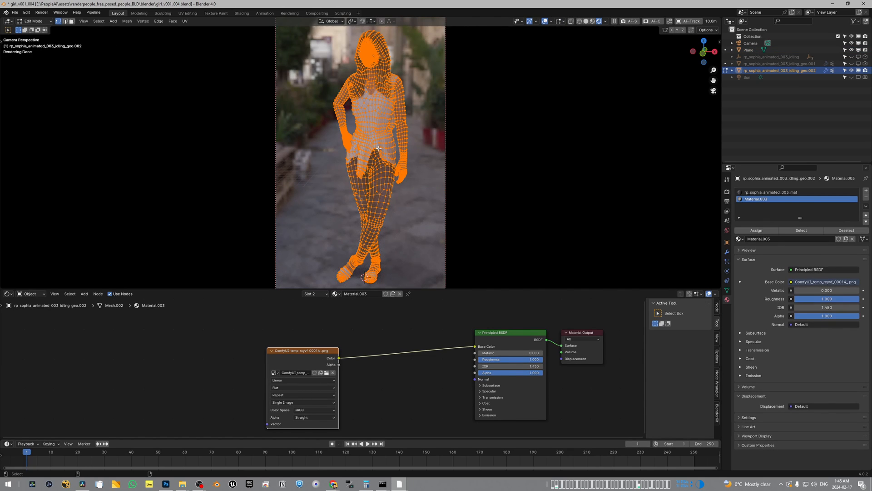
pyautogui.click(185, 21)
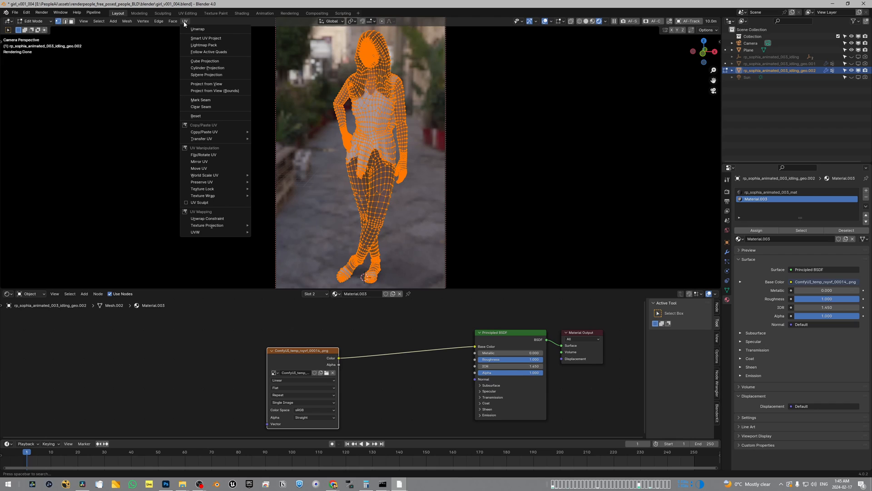
pyautogui.click(206, 84)
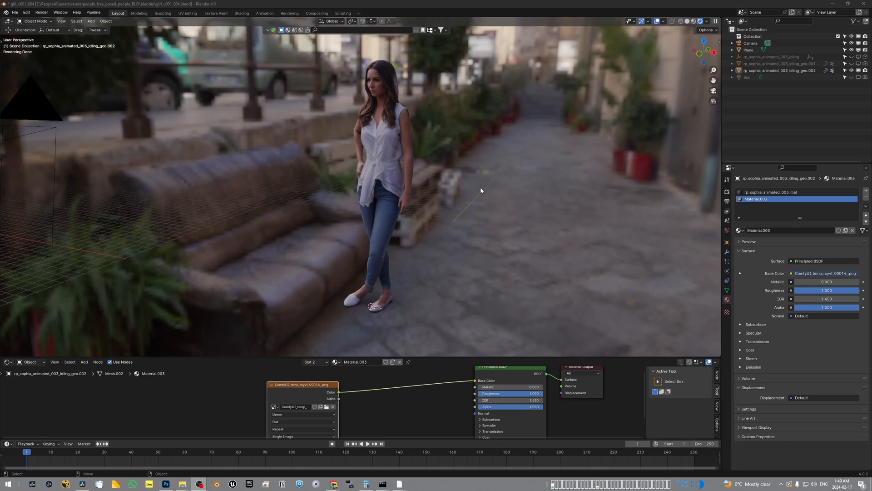
pyautogui.moveTo(476, 195)
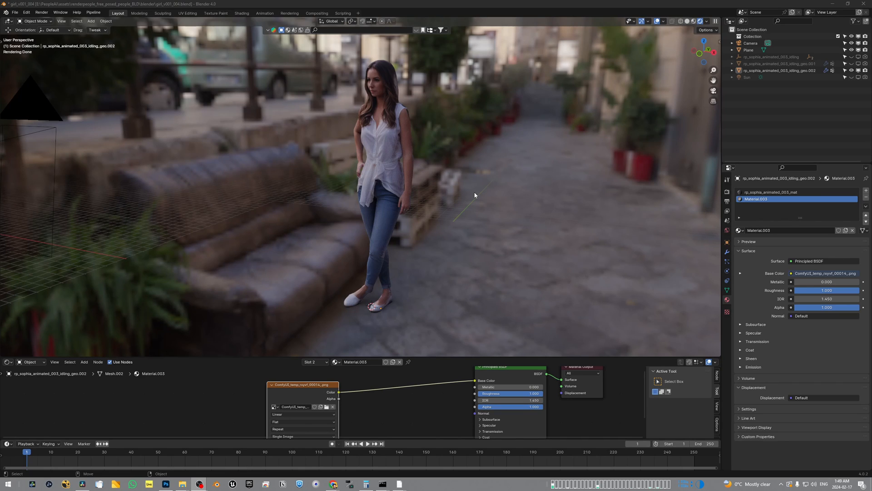